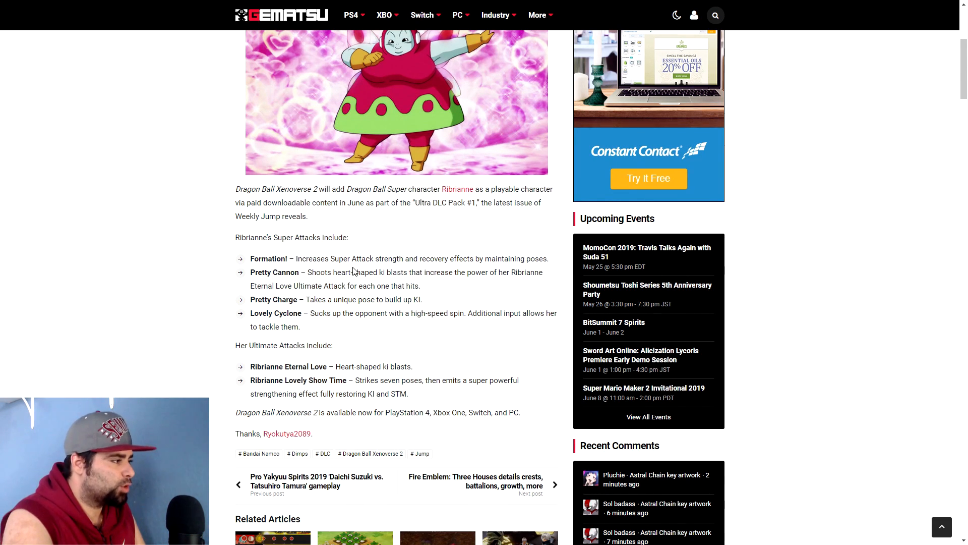
mouse_move(448, 295)
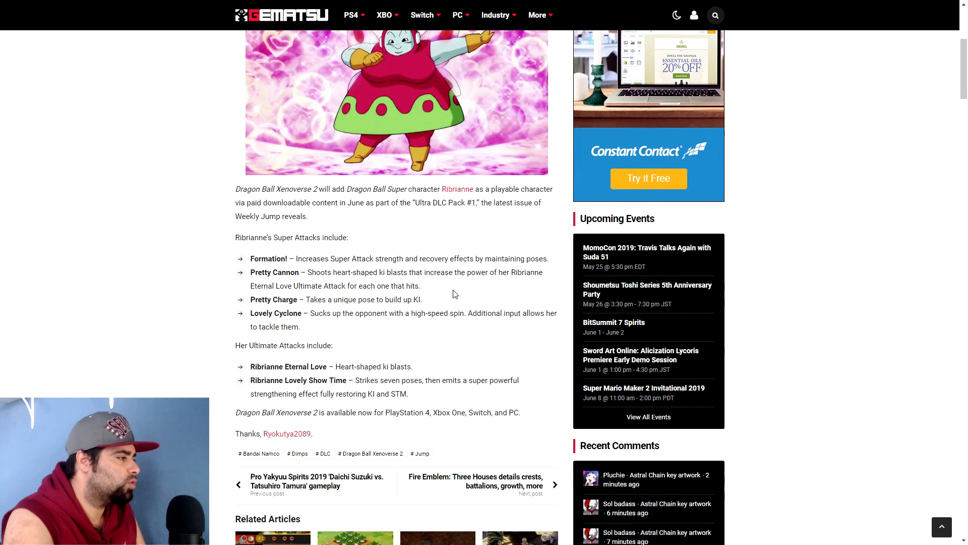
mouse_move(443, 290)
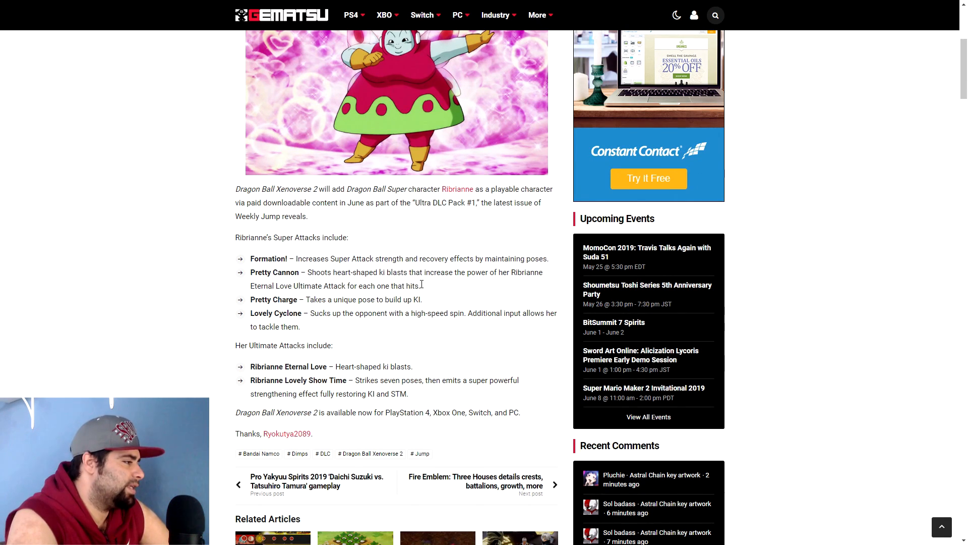
mouse_move(414, 299)
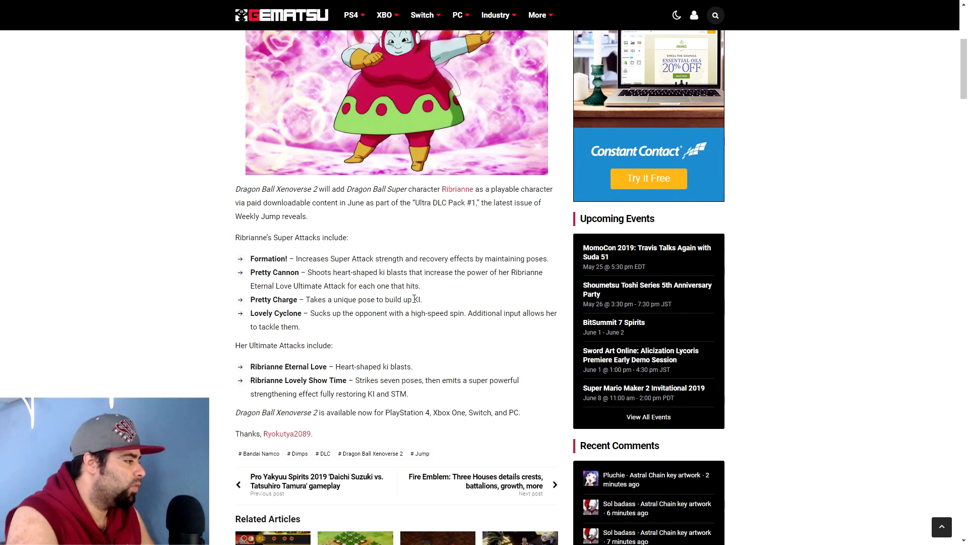
mouse_move(357, 339)
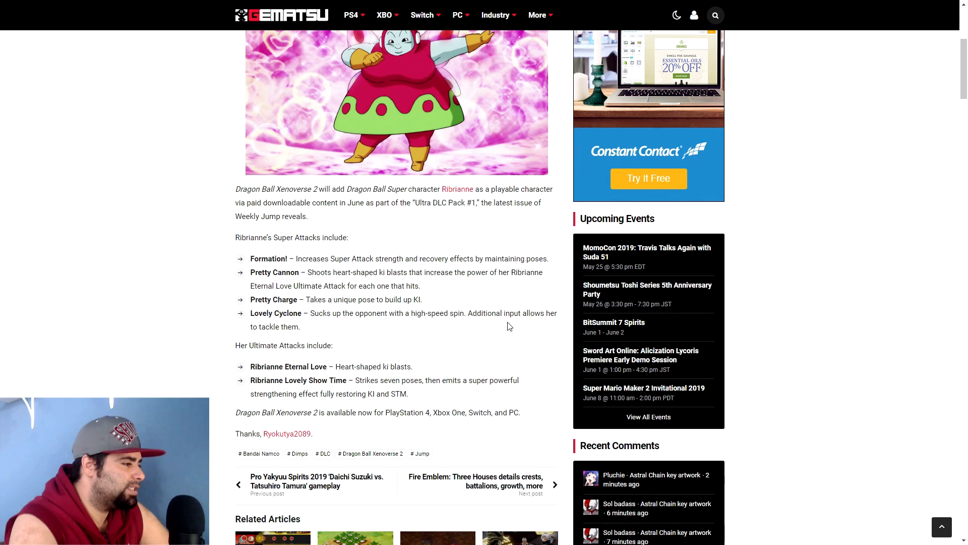
scroll("down", 3)
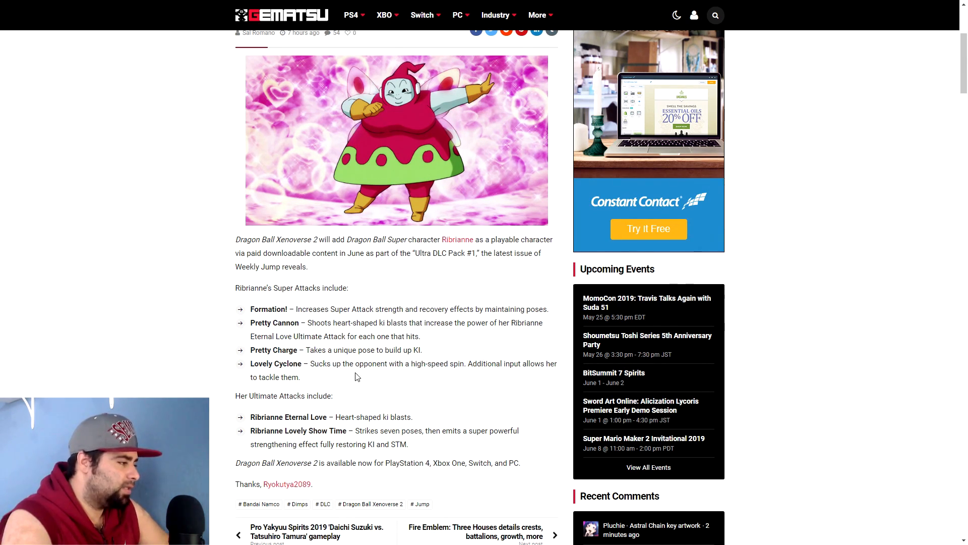
mouse_move(451, 379)
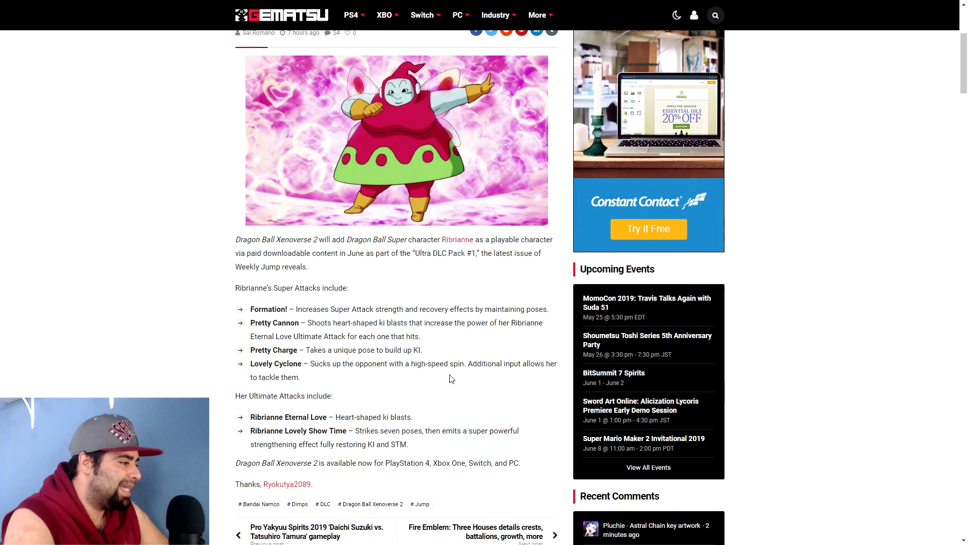
mouse_move(494, 390)
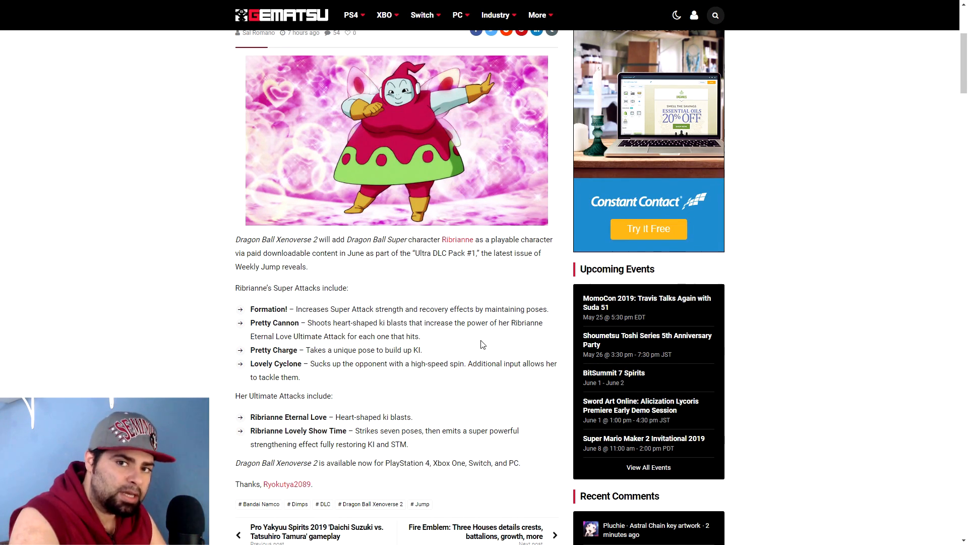
scroll("down", 3)
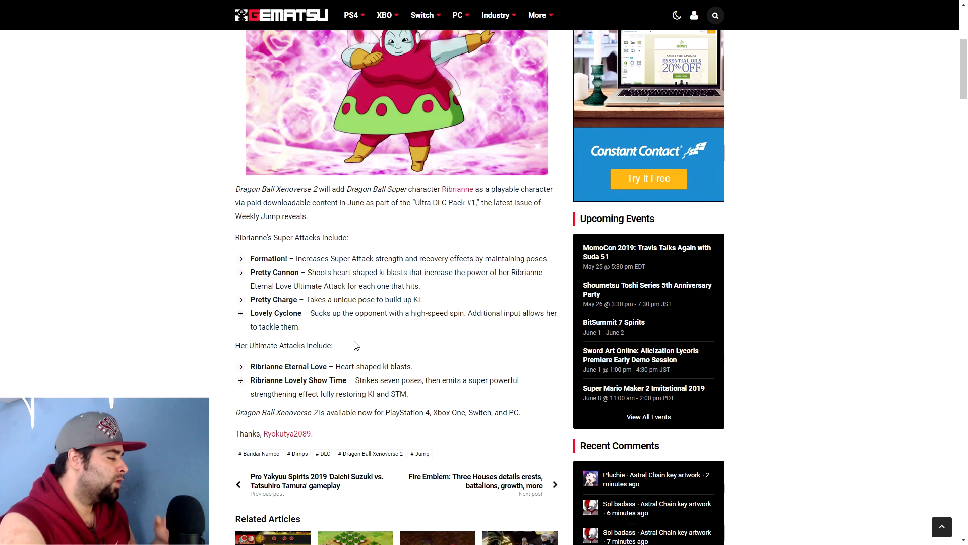
mouse_move(367, 335)
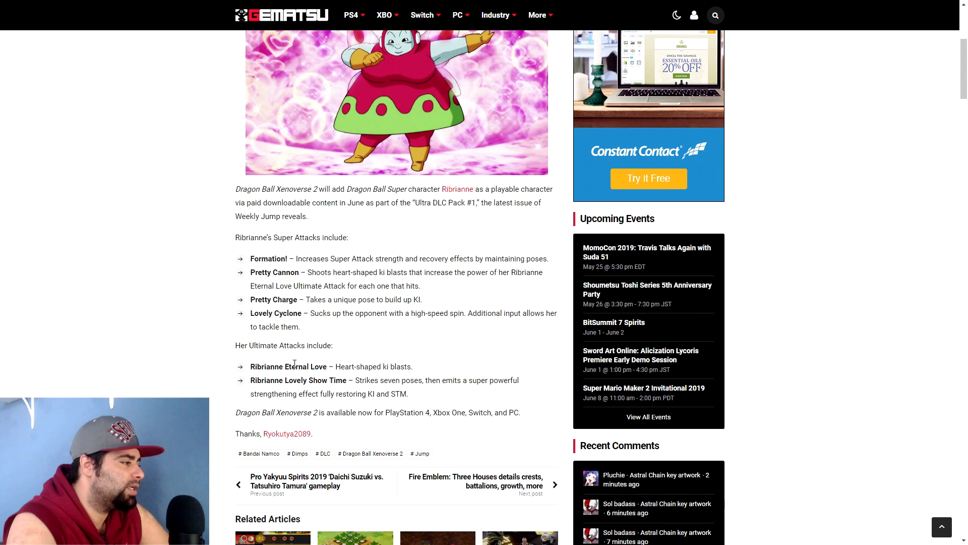
mouse_move(347, 363)
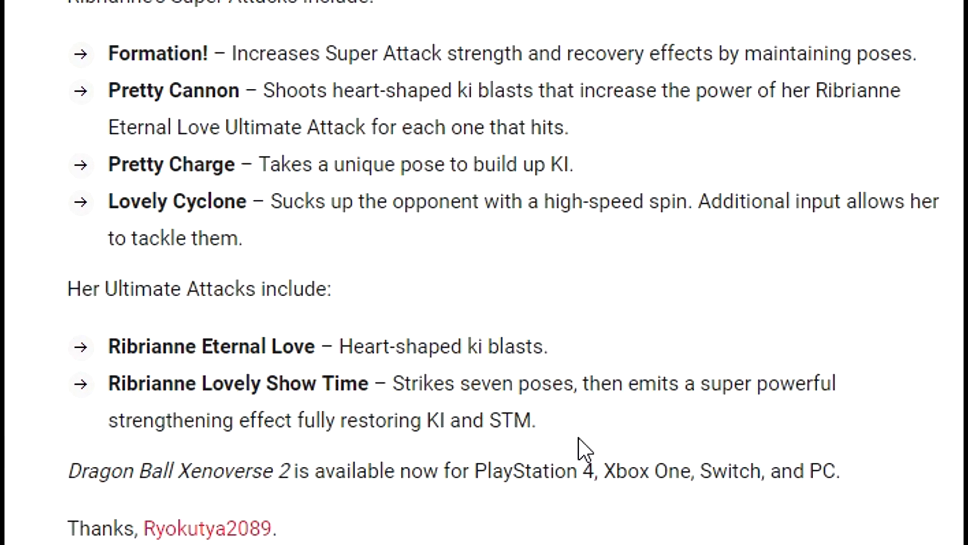
mouse_move(608, 435)
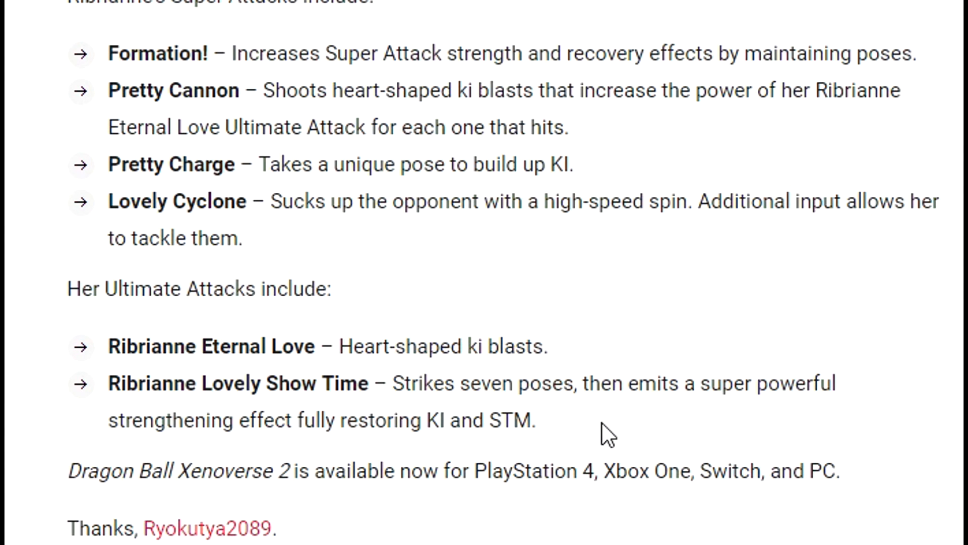
mouse_move(630, 442)
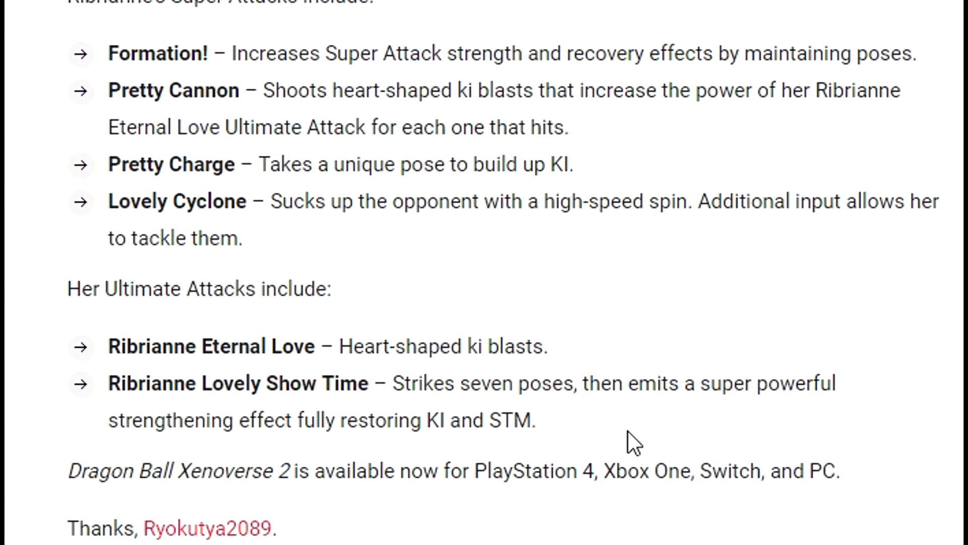
mouse_move(627, 435)
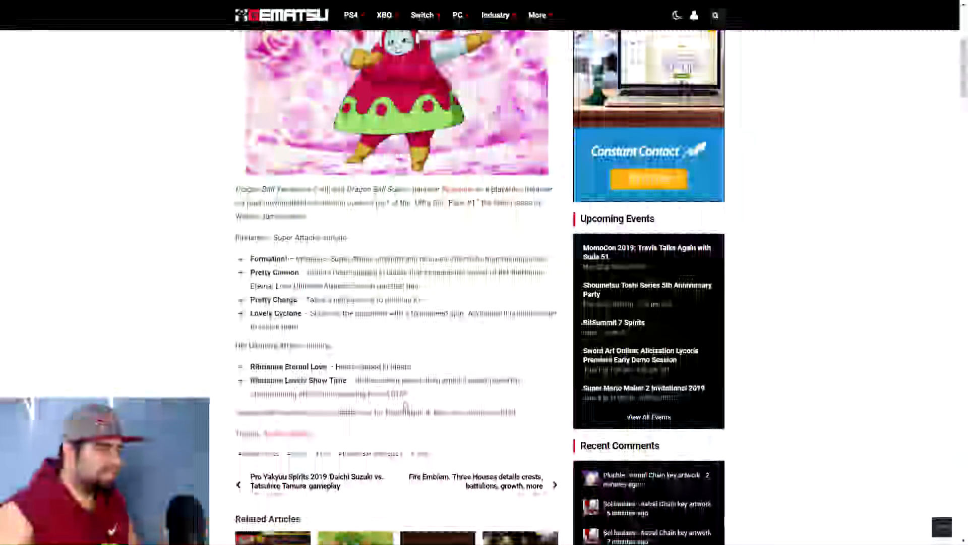
scroll("down", 3)
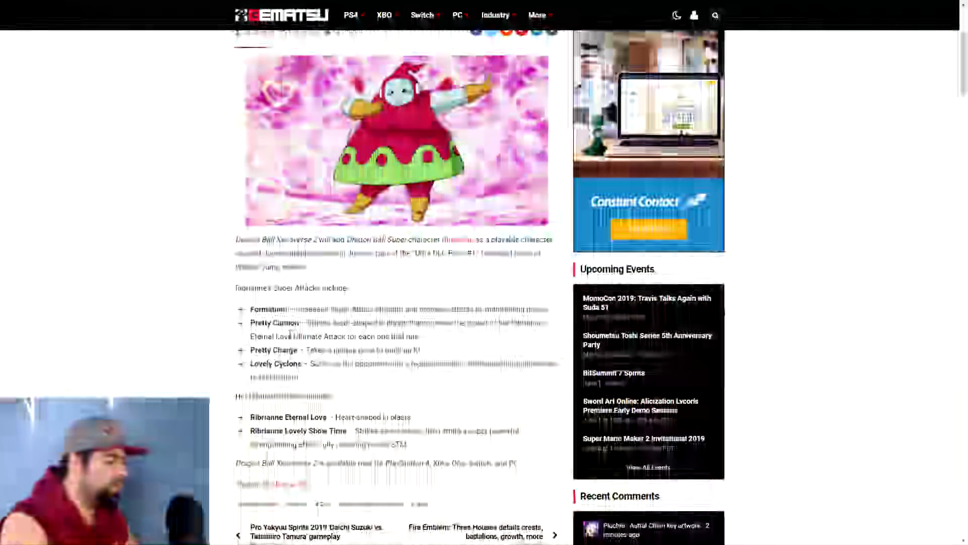